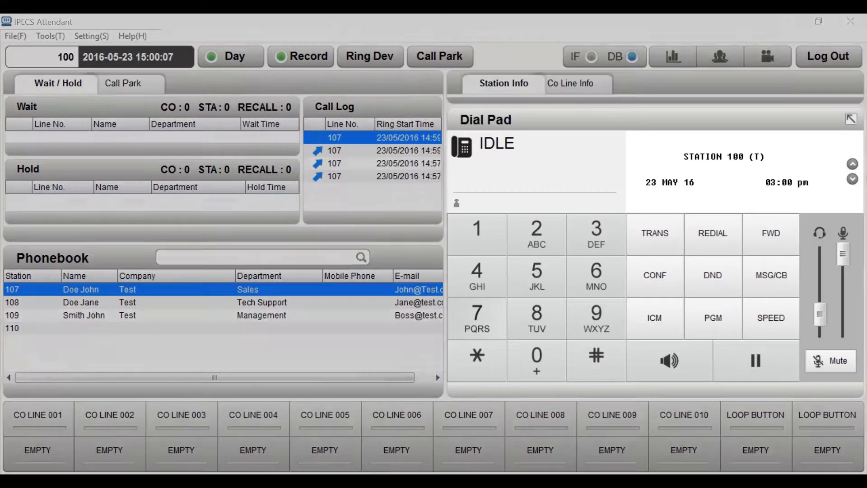
Step: Call station 107 (Doe John), end the call, and return to the idle dial pad
click(851, 117)
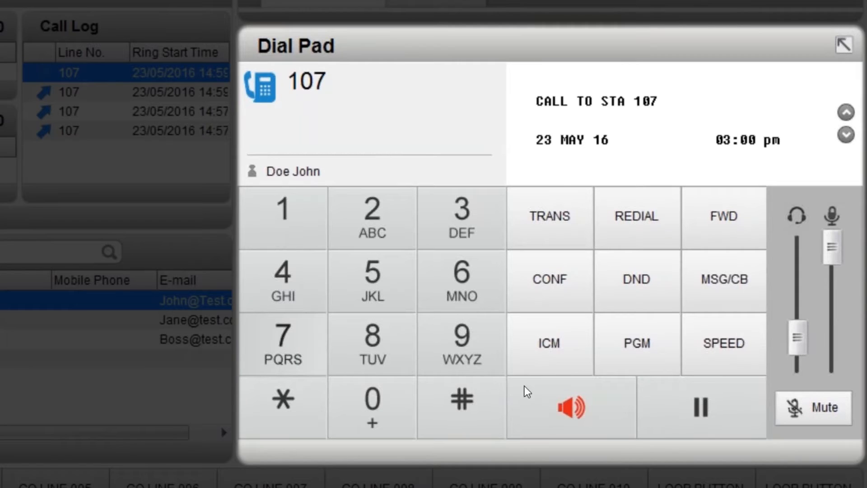
mouse_move(591, 109)
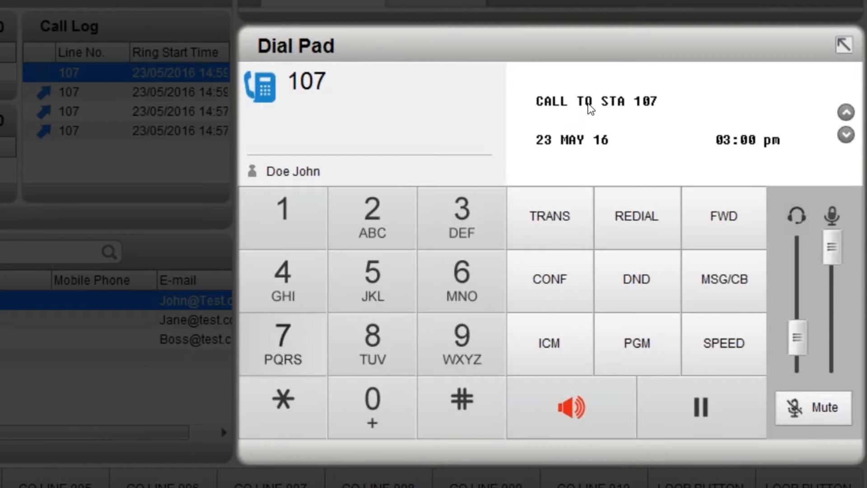
mouse_move(574, 407)
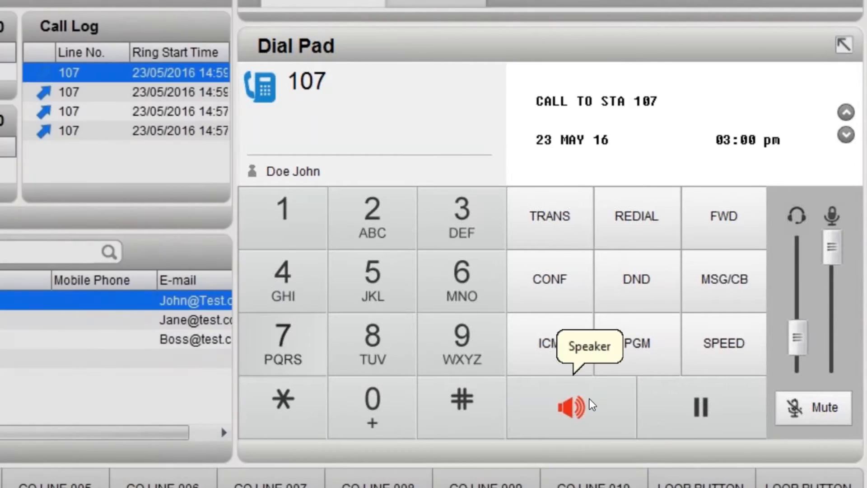
click(573, 407)
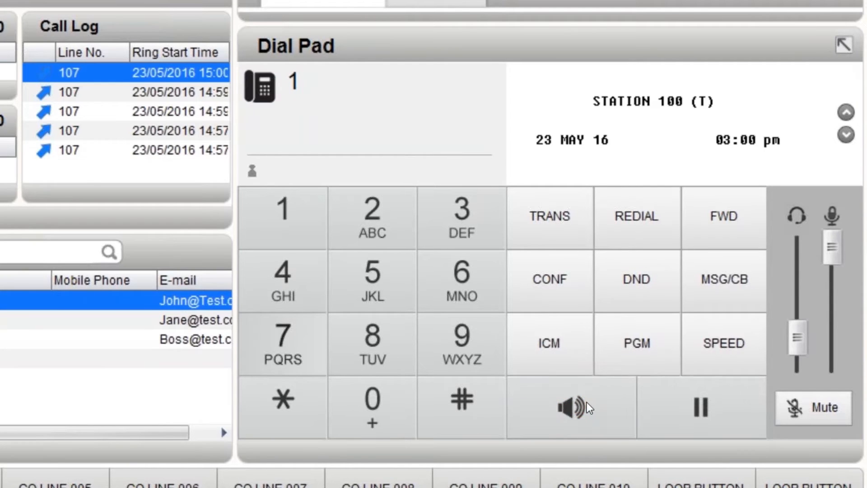
double_click(69, 72)
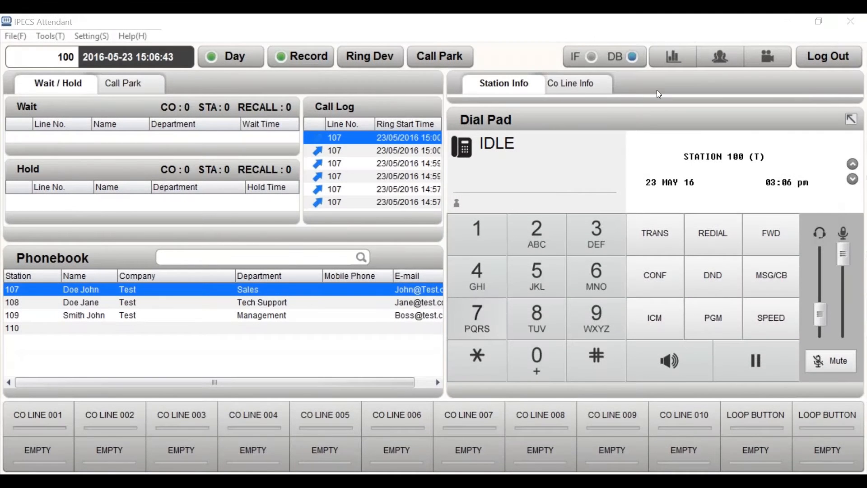
mouse_move(264, 194)
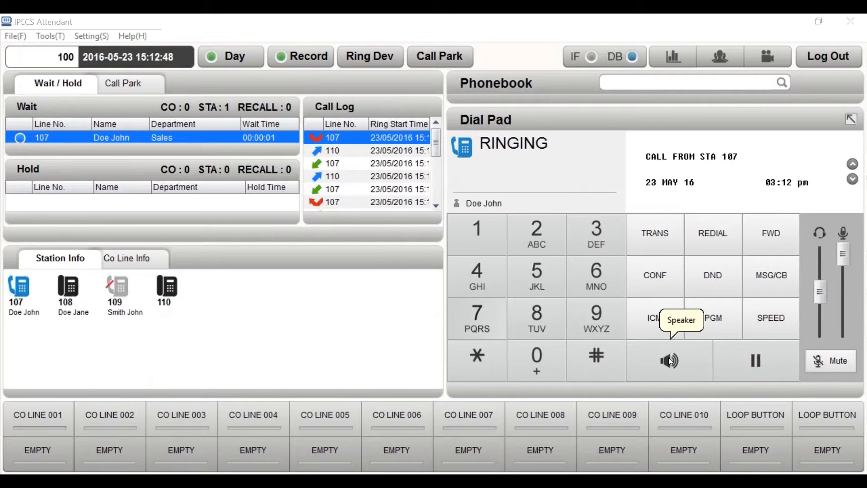
Step: Answer the incoming call from station 107 and complete its transfer to station 110
click(670, 361)
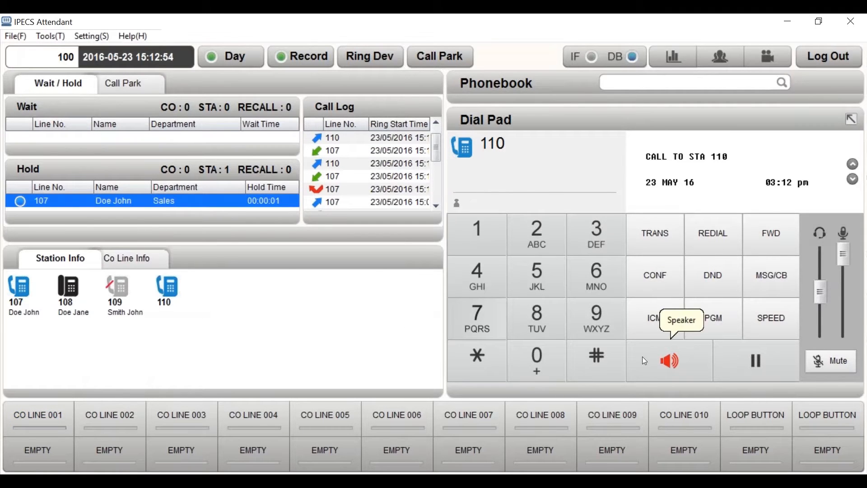
click(669, 360)
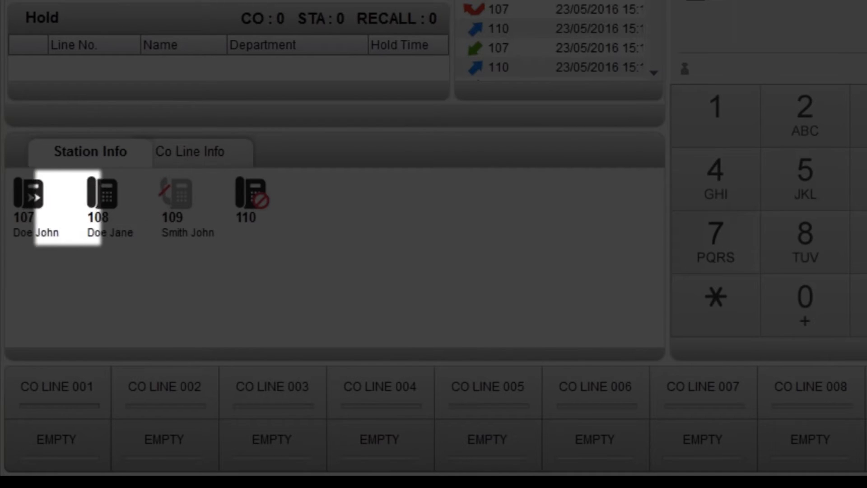
click(102, 199)
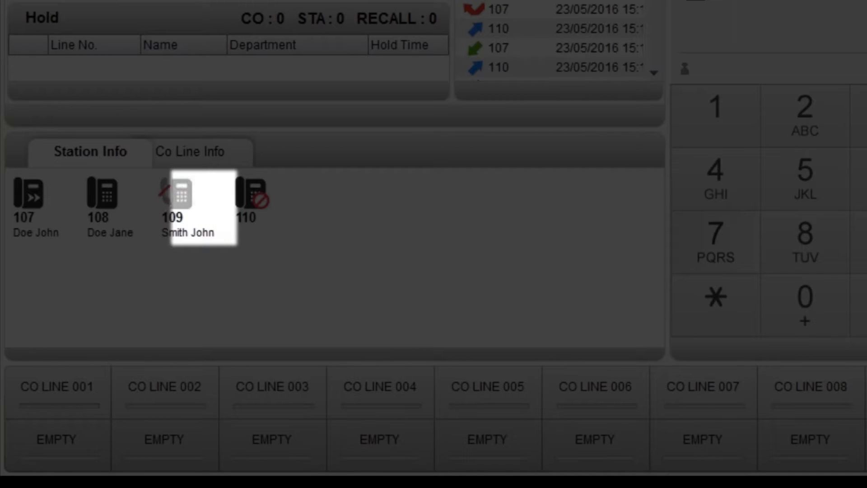
click(254, 199)
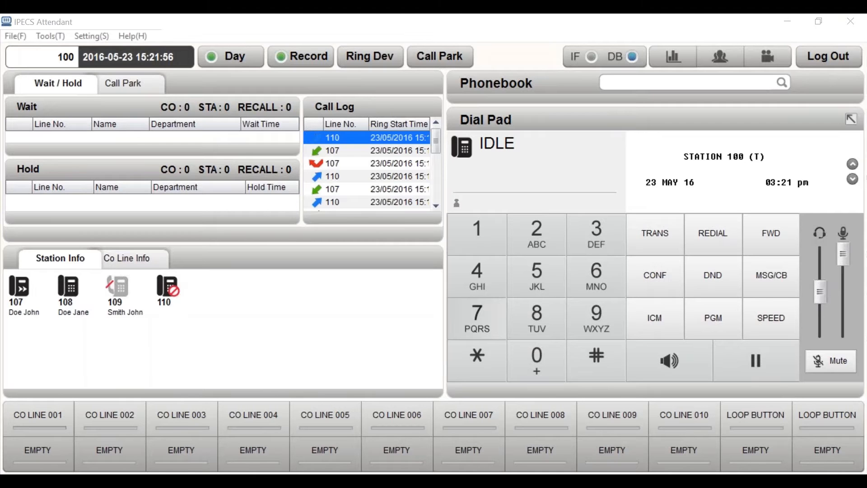
right_click(164, 287)
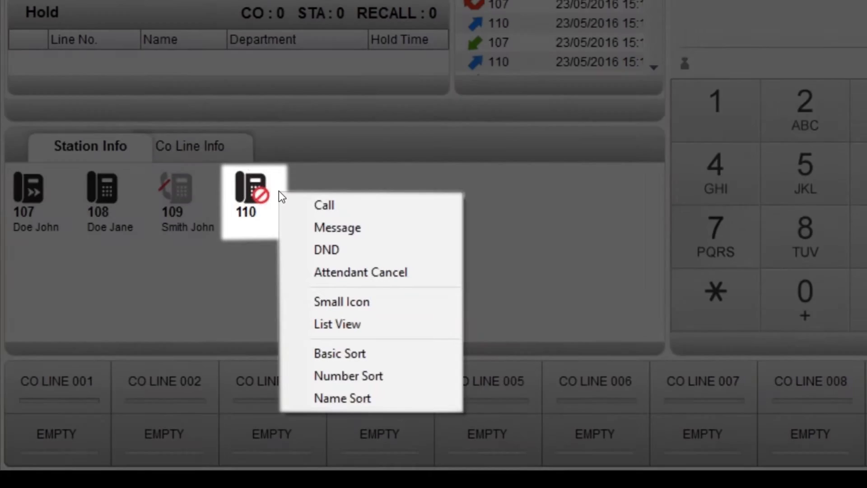
click(190, 146)
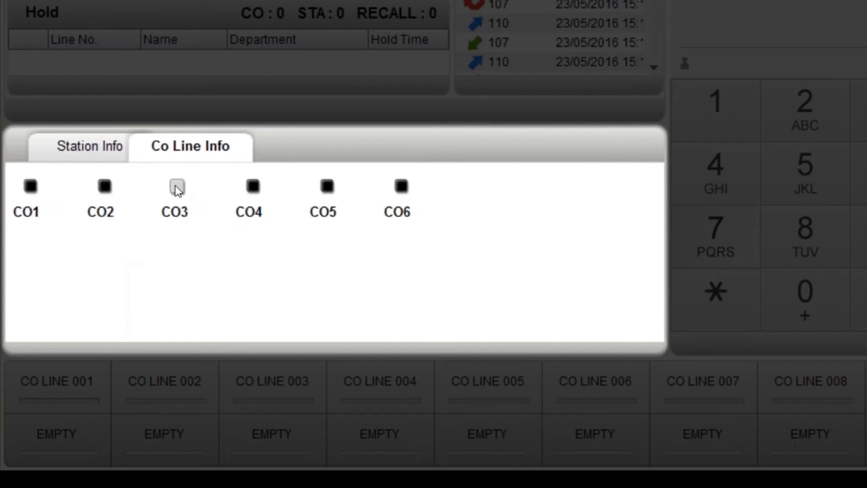
Step: Bring up the options menu for trunk line CO3 in the Co Line Info panel
right_click(175, 187)
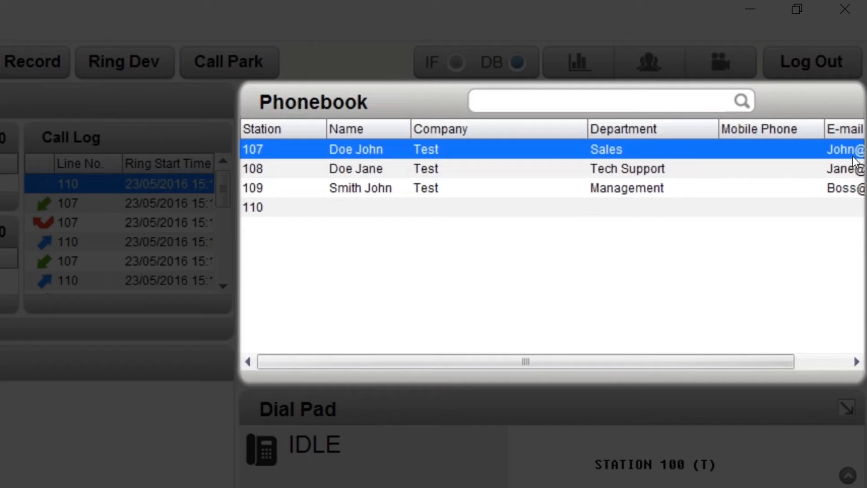
Step: Call station 107 (Doe John) from its entry in the Tools > Phone Book list
click(72, 56)
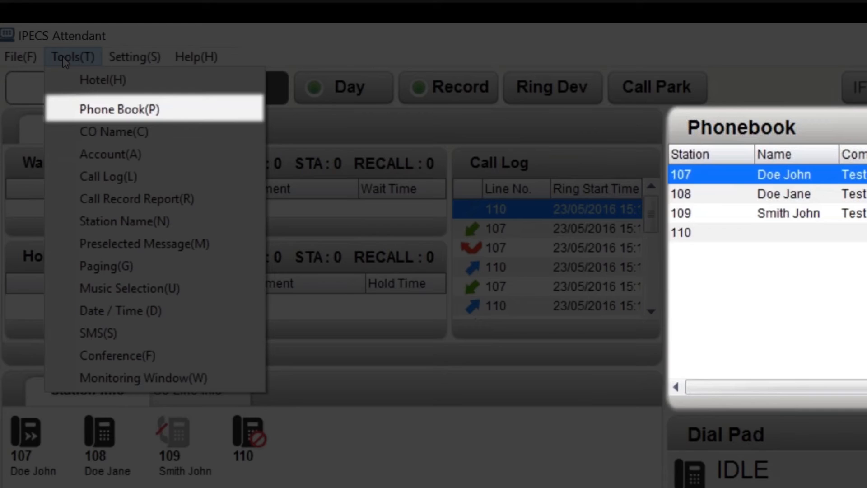
click(120, 109)
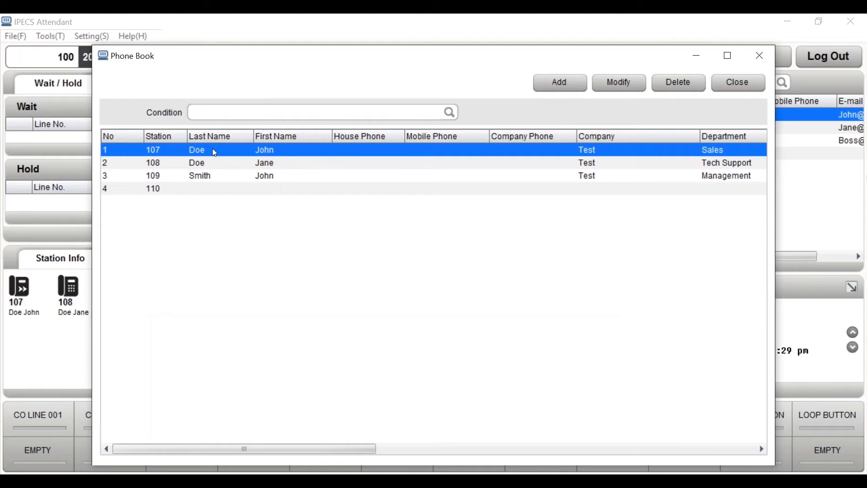
right_click(213, 150)
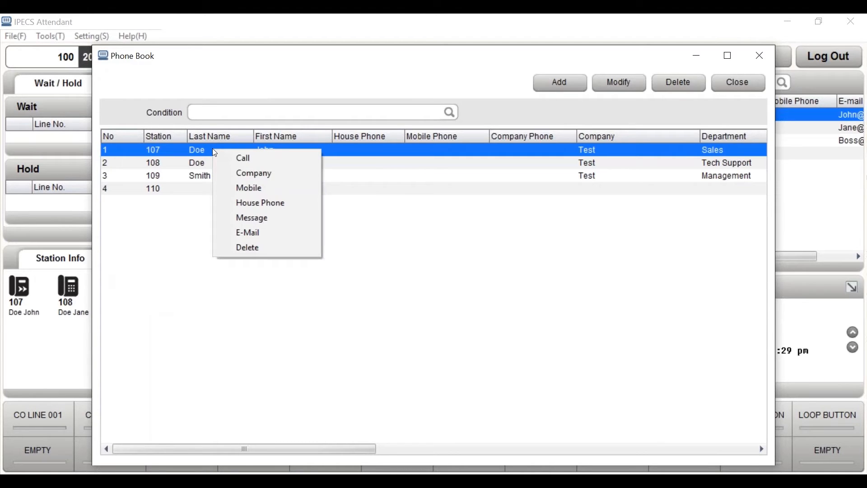
click(243, 158)
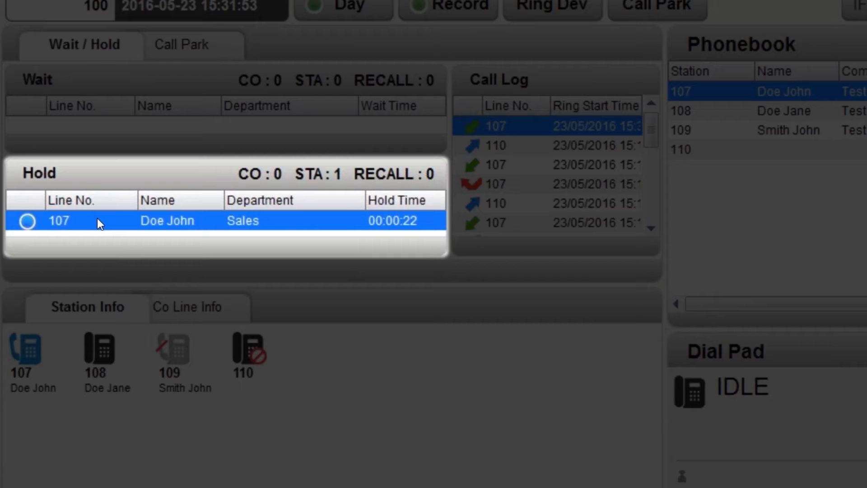
Step: Retrieve the held call from station 107, emptying the hold list
scroll(down, 3)
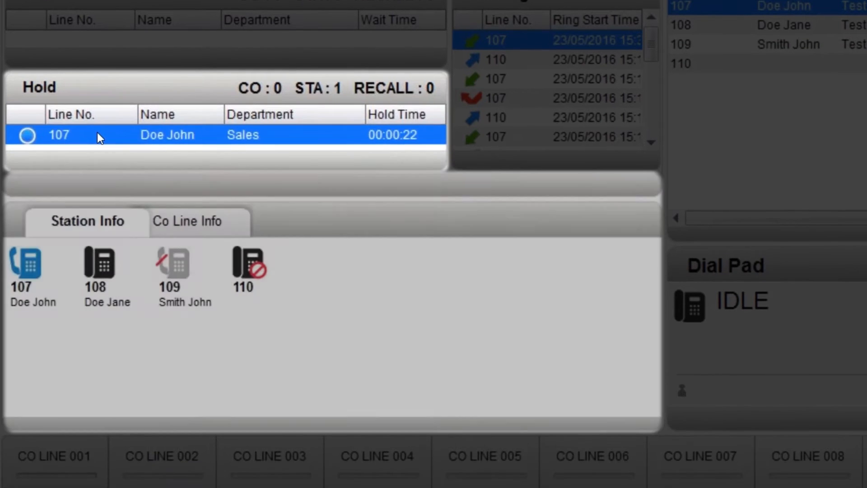
click(101, 267)
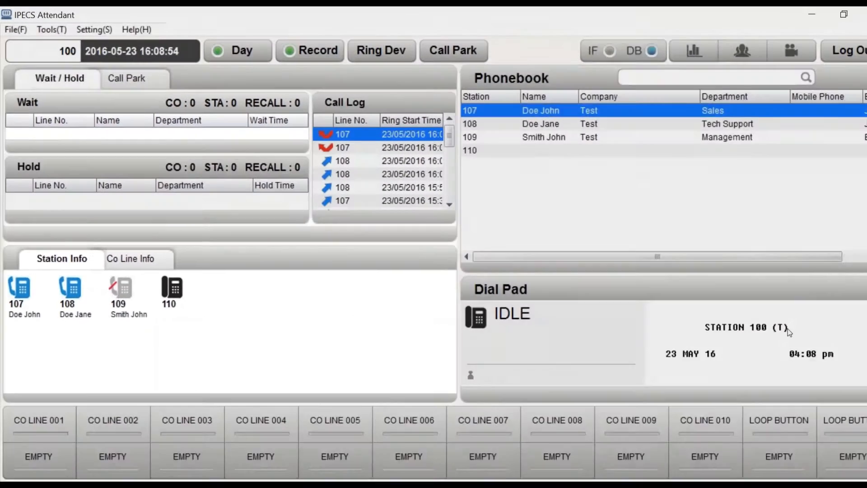
click(125, 77)
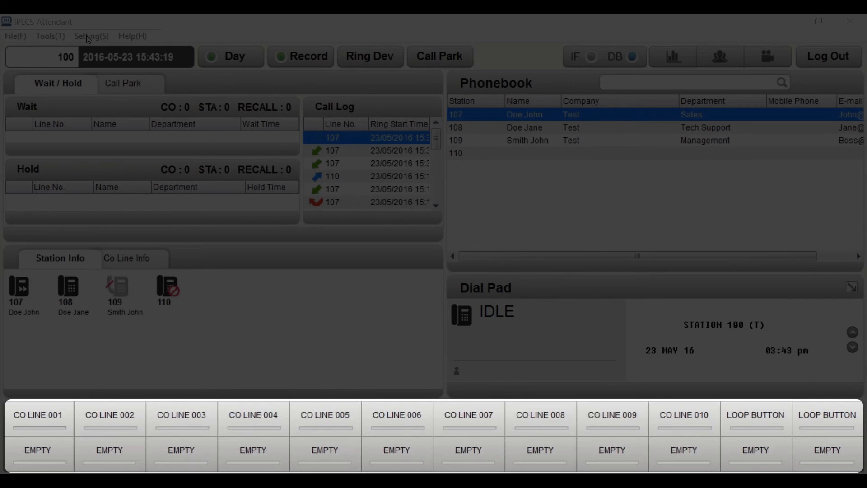
click(91, 36)
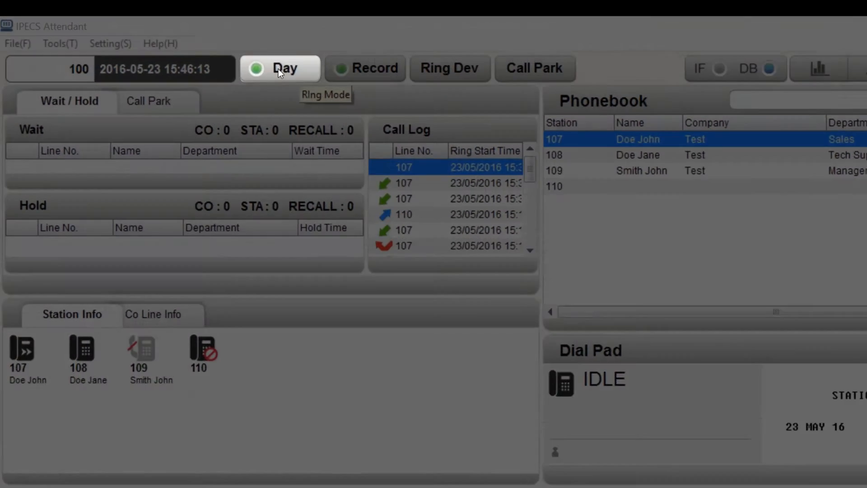
click(279, 68)
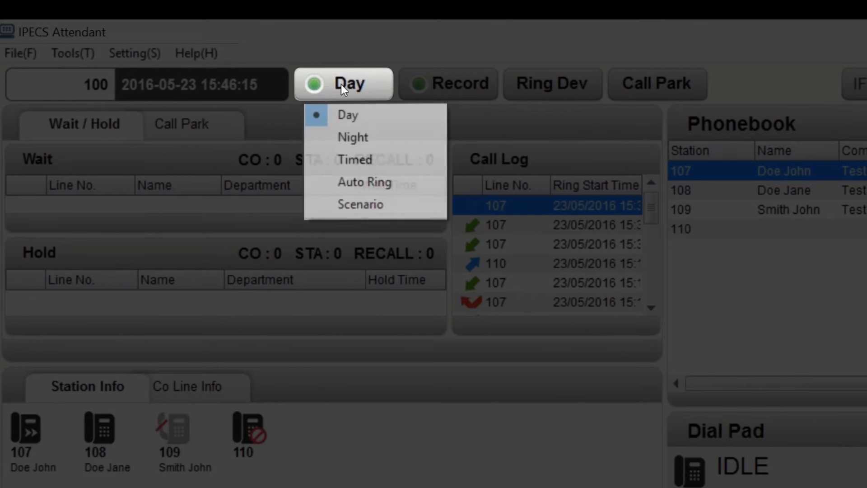
mouse_move(352, 137)
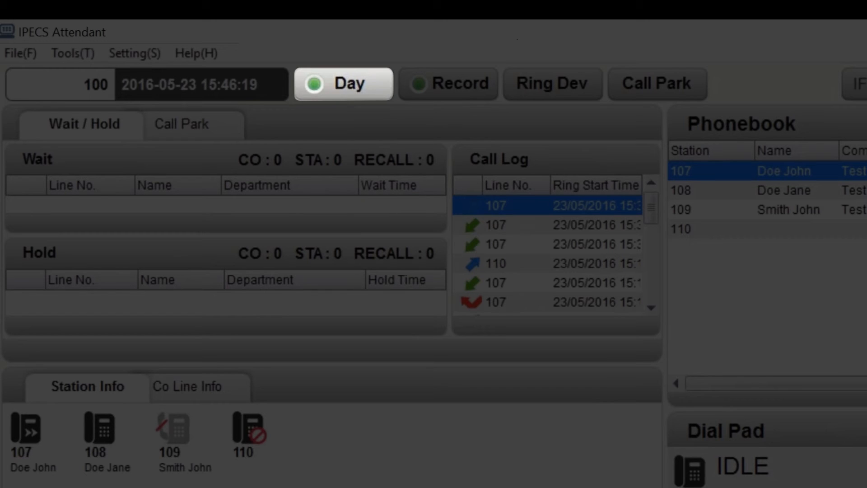
click(449, 83)
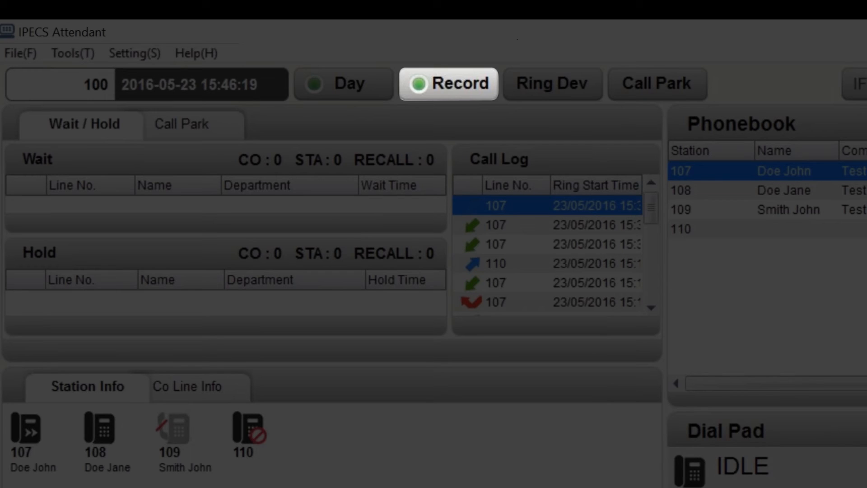
click(657, 83)
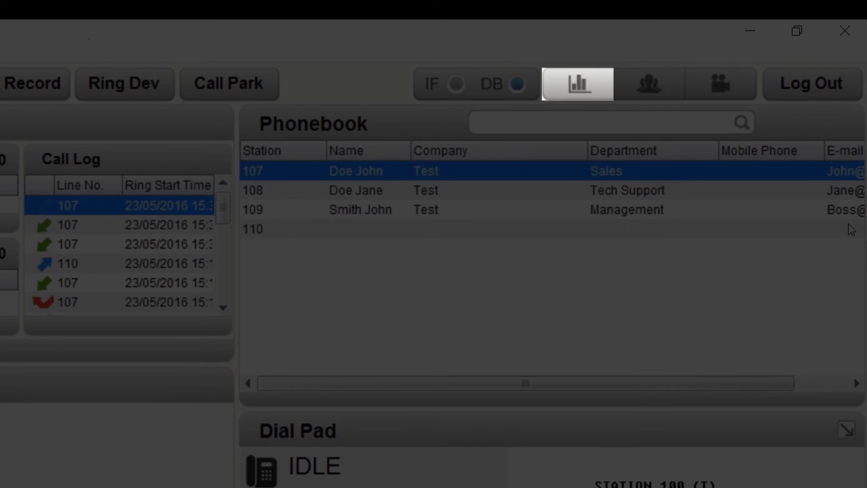
click(649, 84)
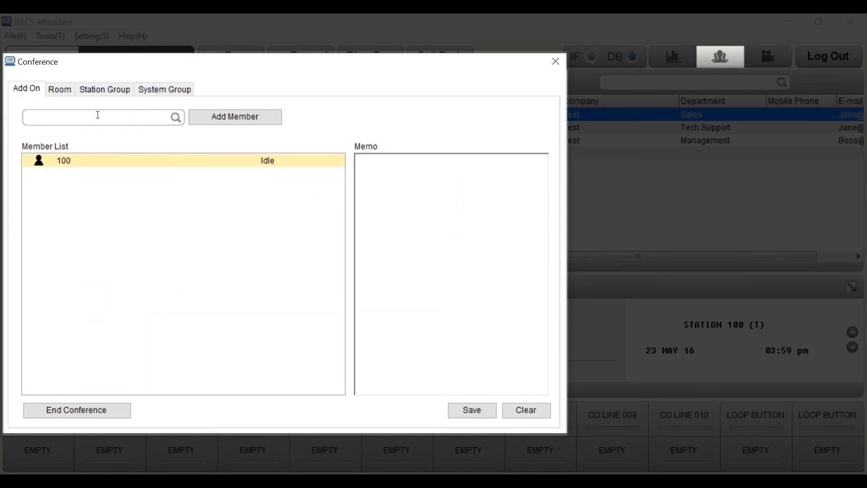
Step: Add station 107 as a conference member alongside member 100
text(107)
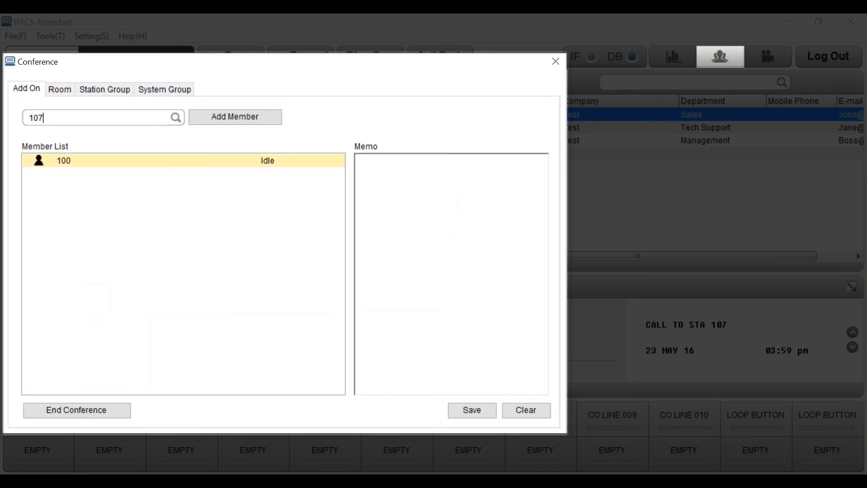
click(235, 116)
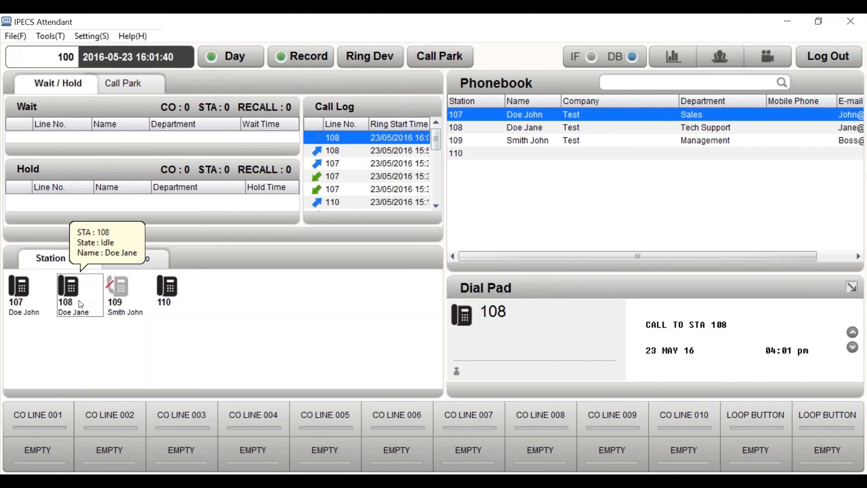
Step: Call station 108 (Doe Jane) and start sending video to it
click(768, 56)
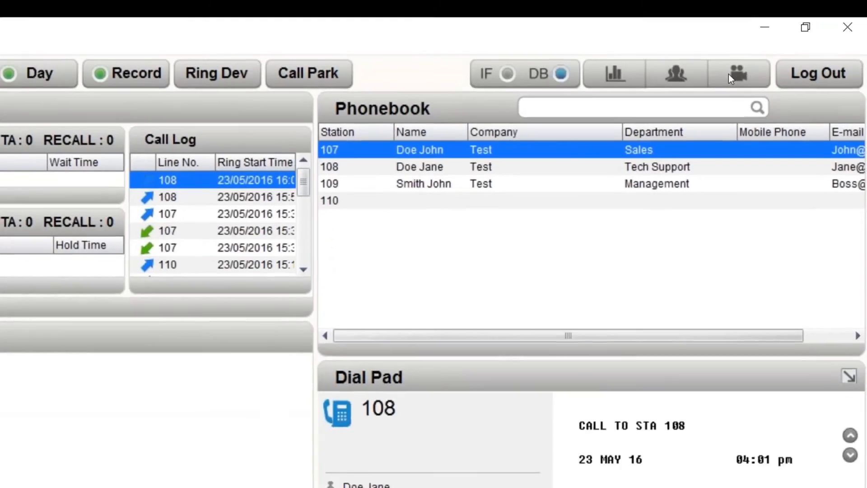
click(738, 72)
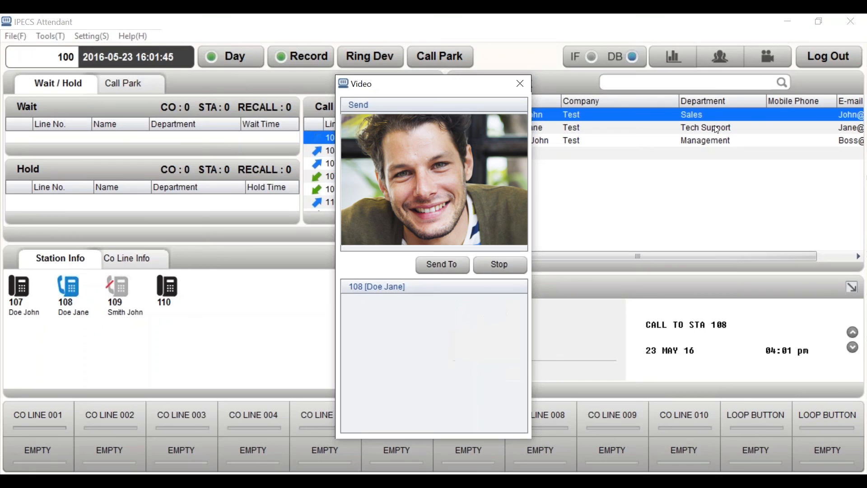